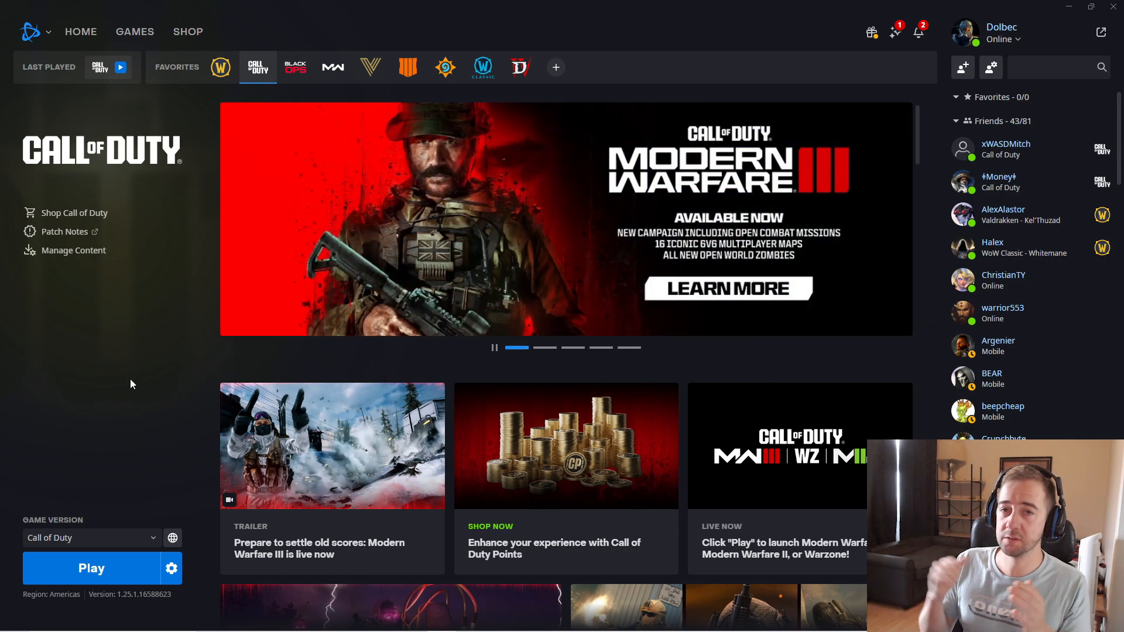
mouse_move(172, 567)
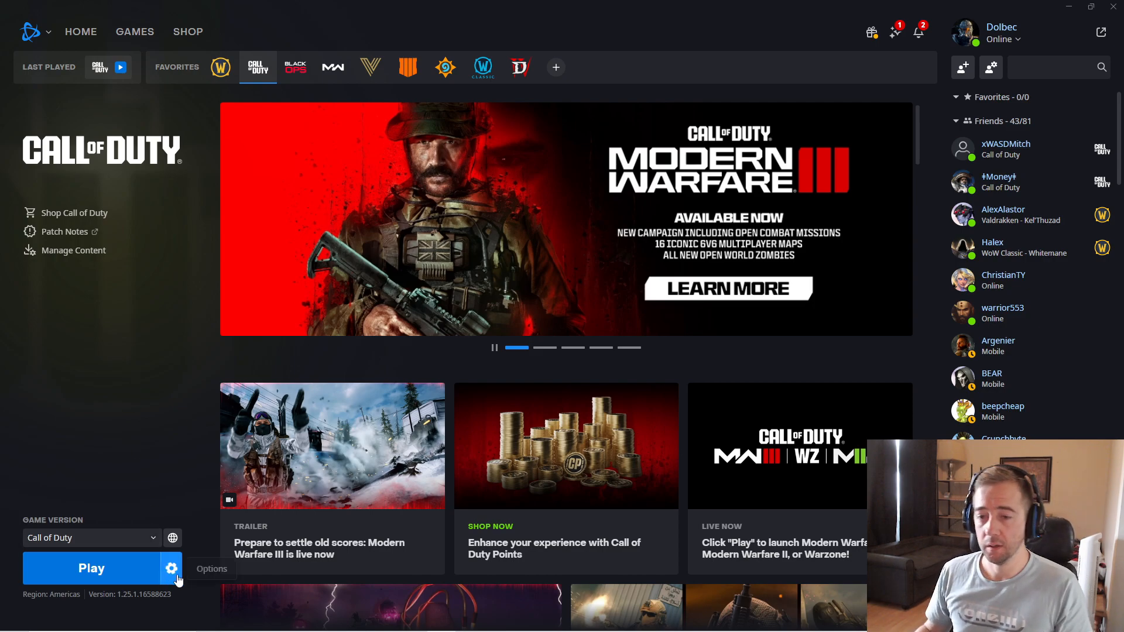
mouse_move(853, 131)
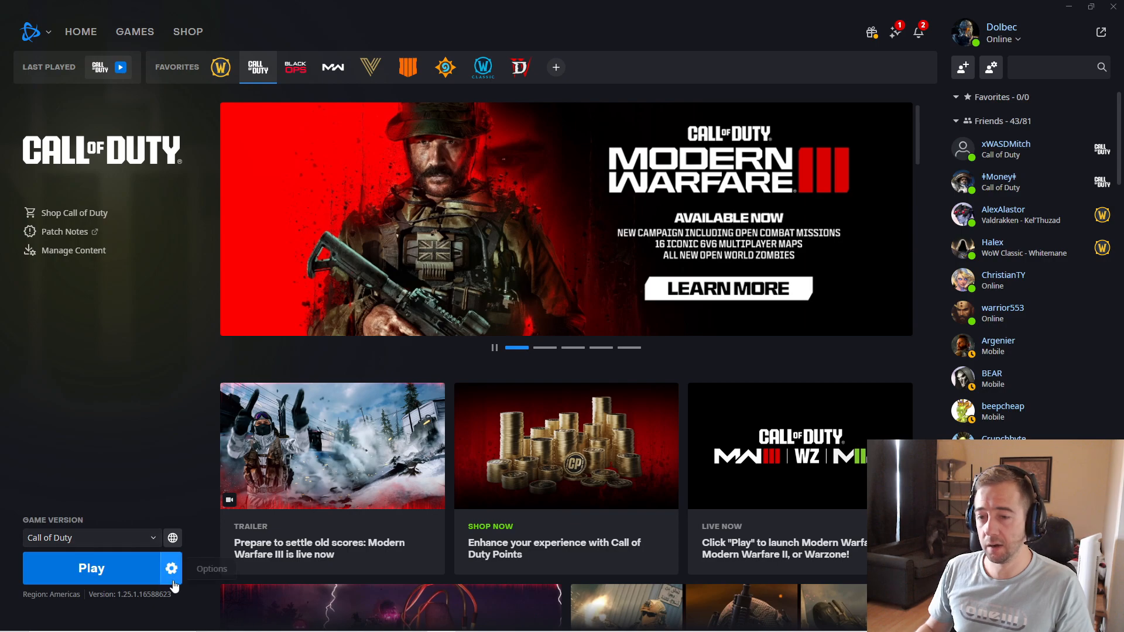
Step: Open Call of Duty's Modify Install settings from the gear menu beside Play
click(172, 568)
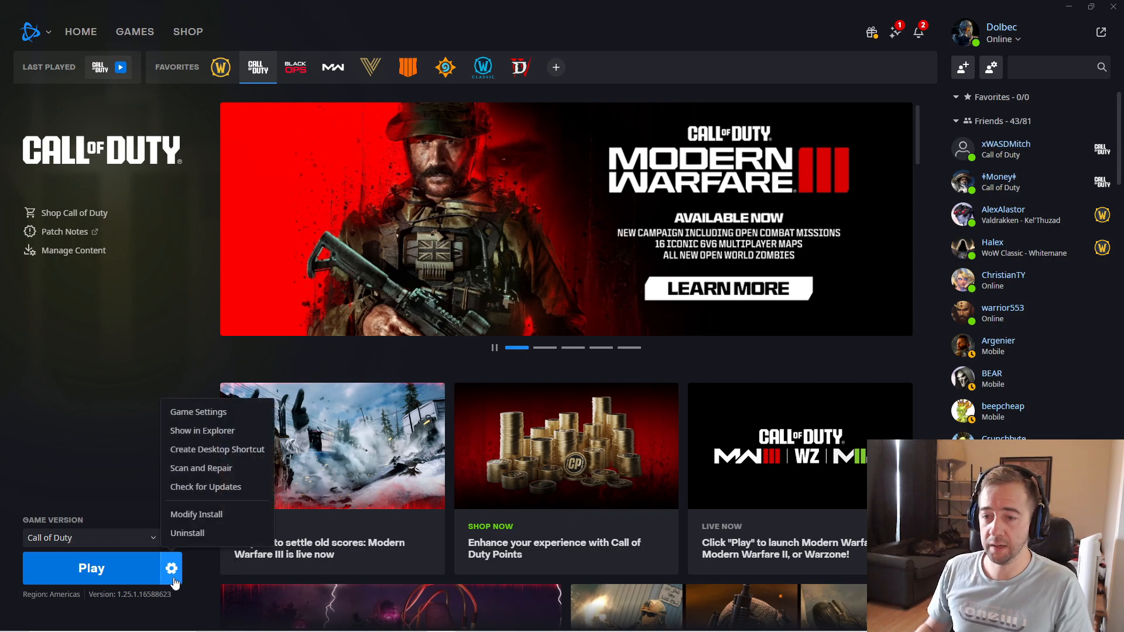
mouse_move(187, 532)
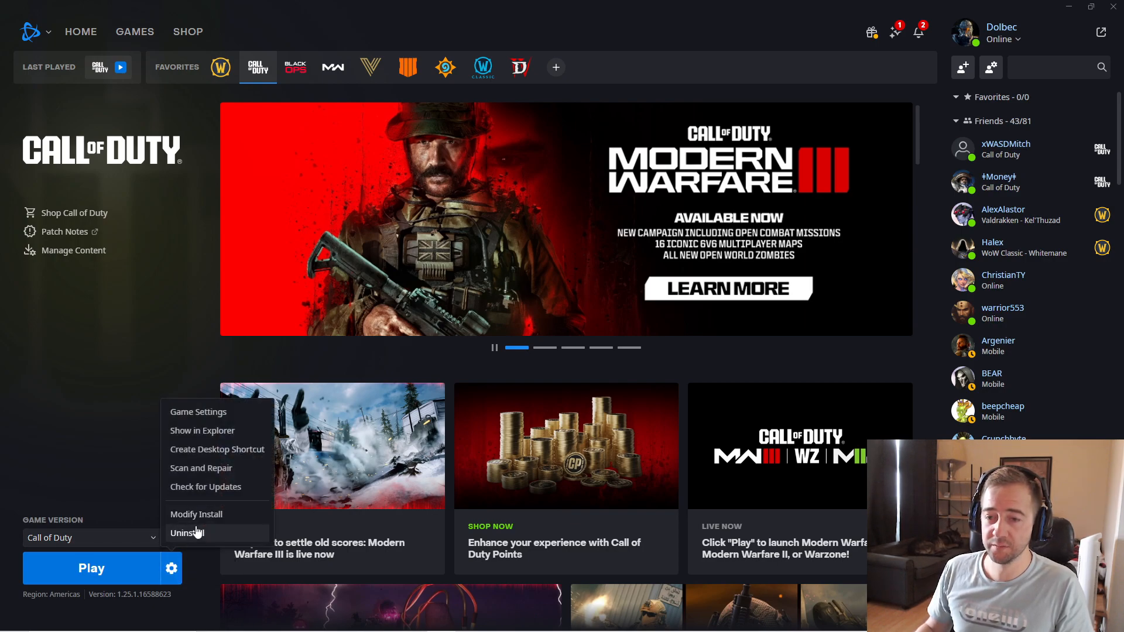
click(196, 514)
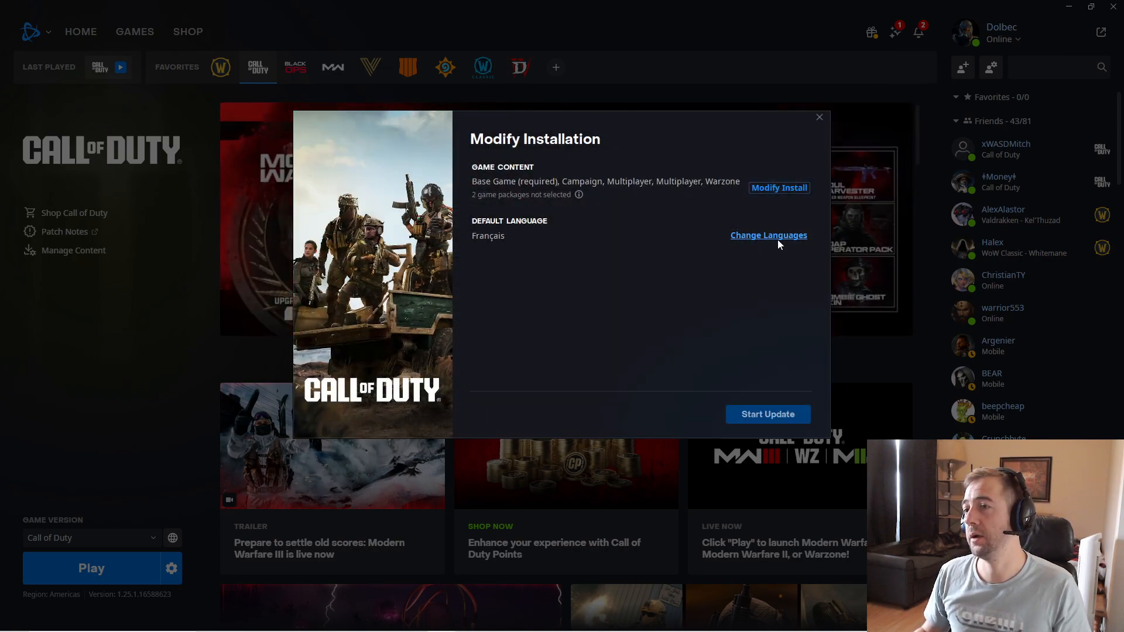
Step: Add English, make it the default language, remove Français, and confirm
click(767, 235)
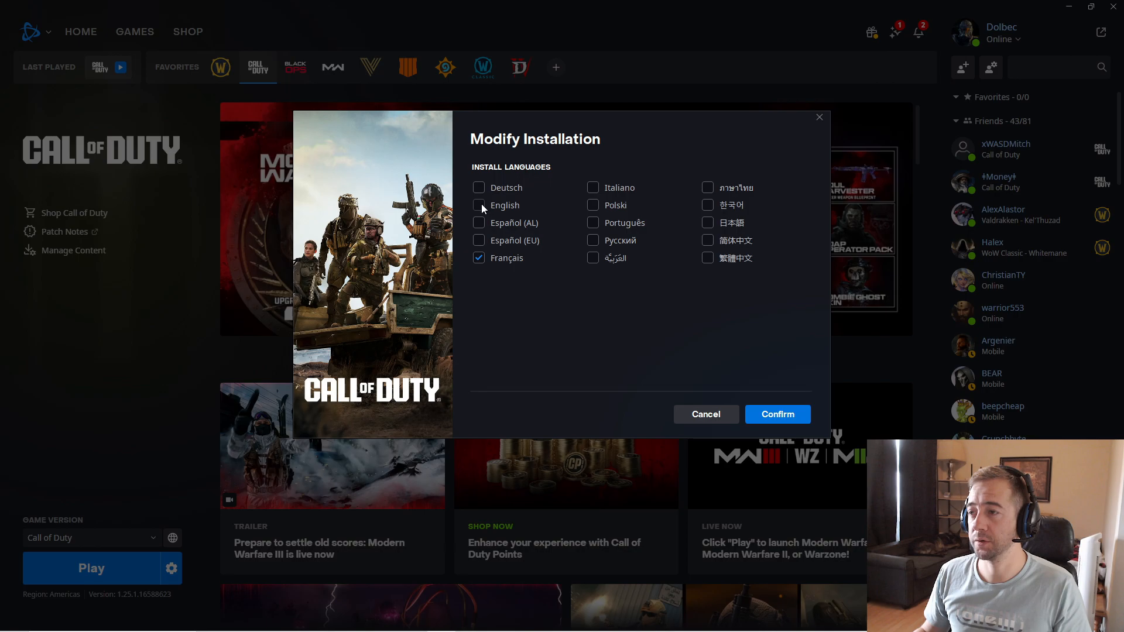
click(478, 205)
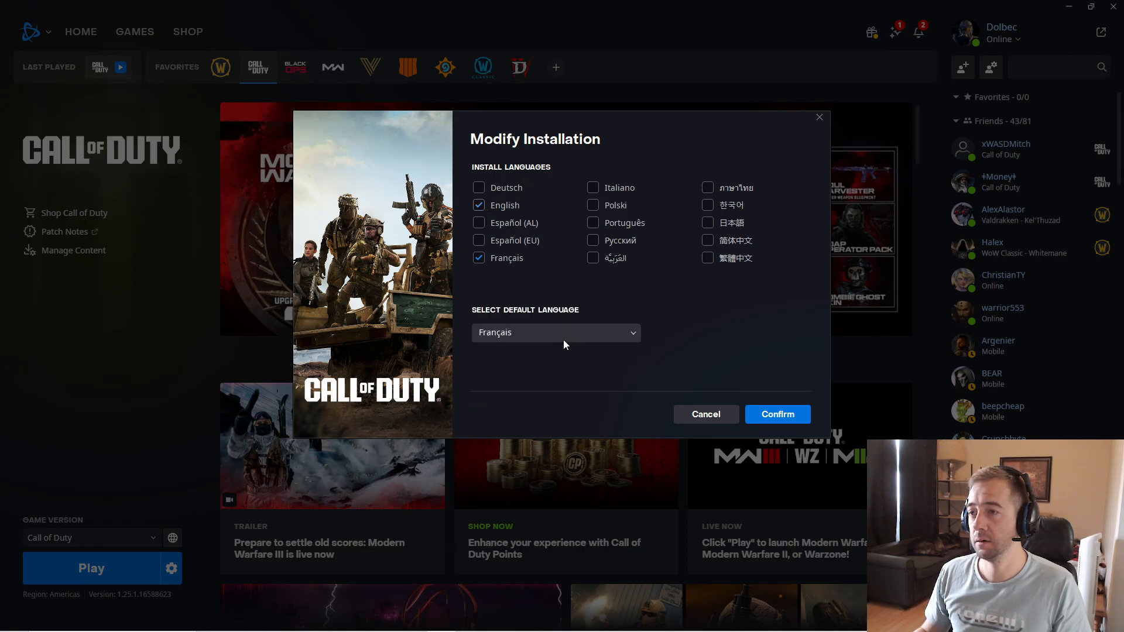
click(555, 332)
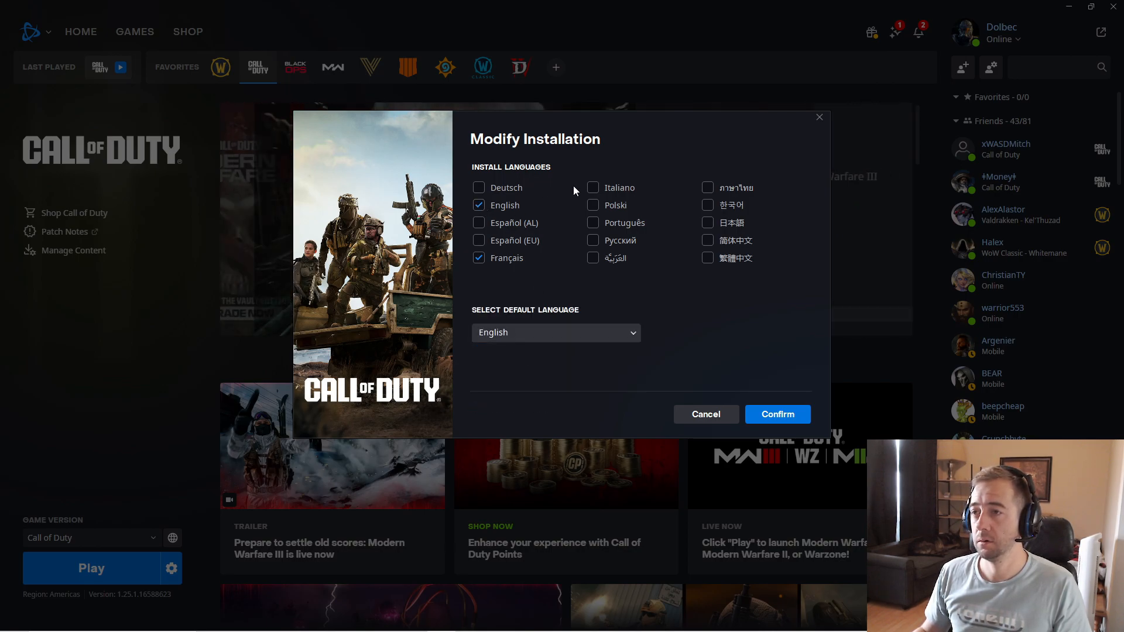
click(478, 257)
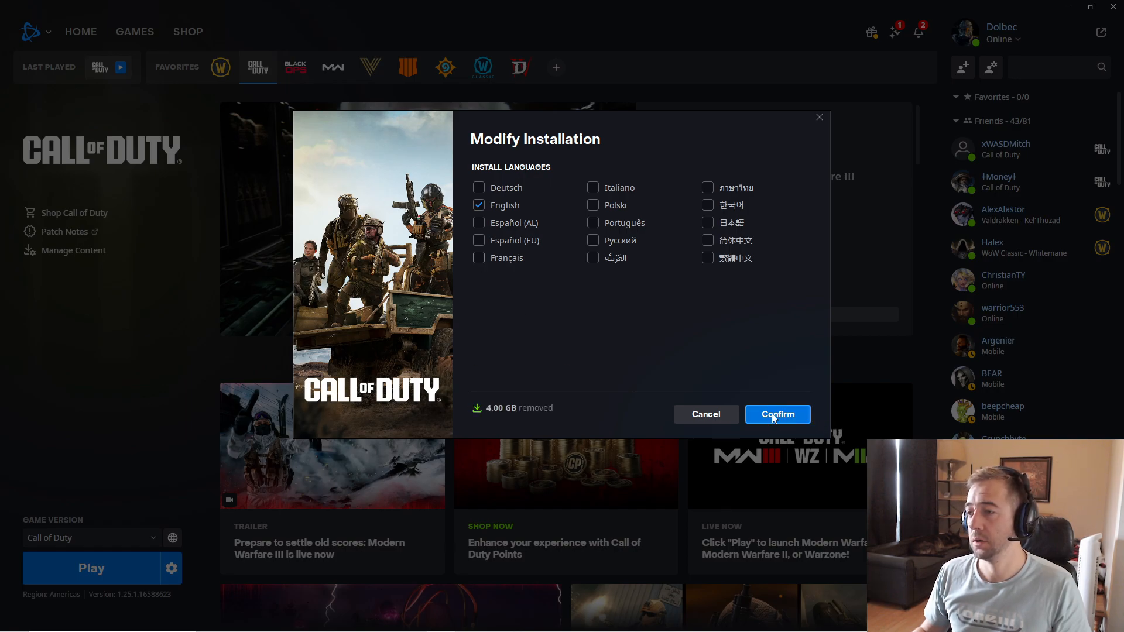
click(777, 414)
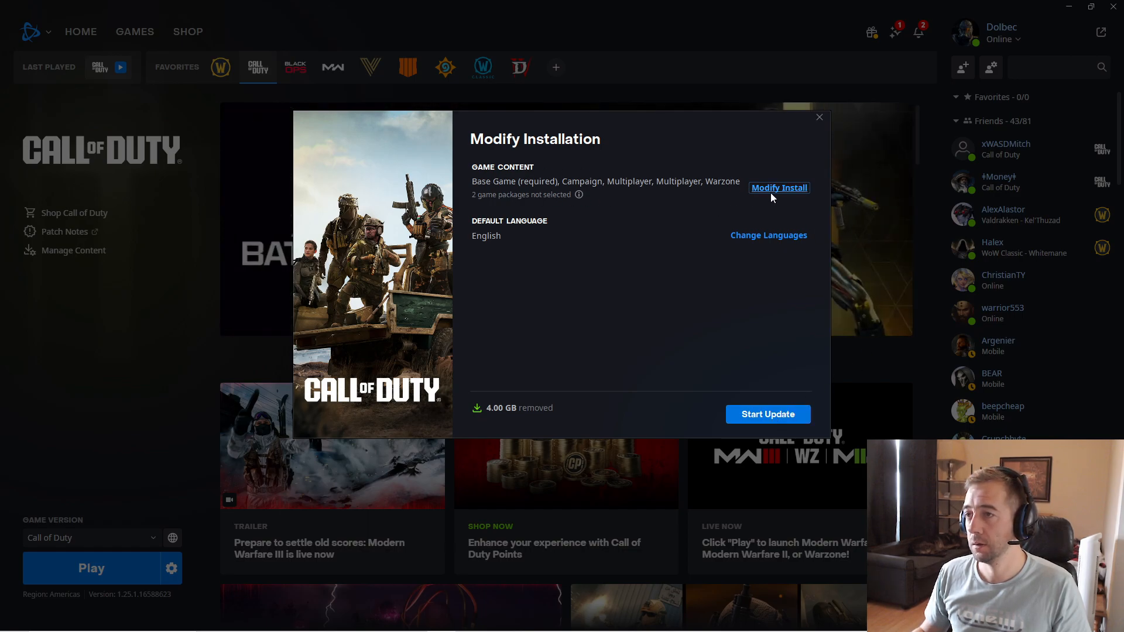
Step: Start the language update, then launch Call of Duty with Play
click(767, 414)
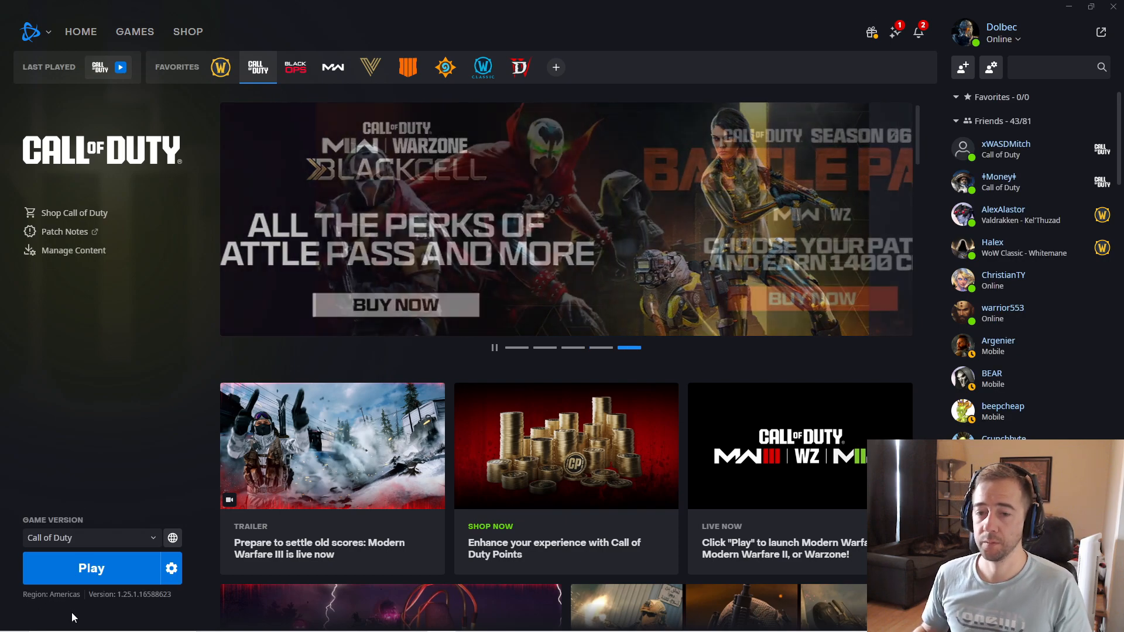
click(92, 568)
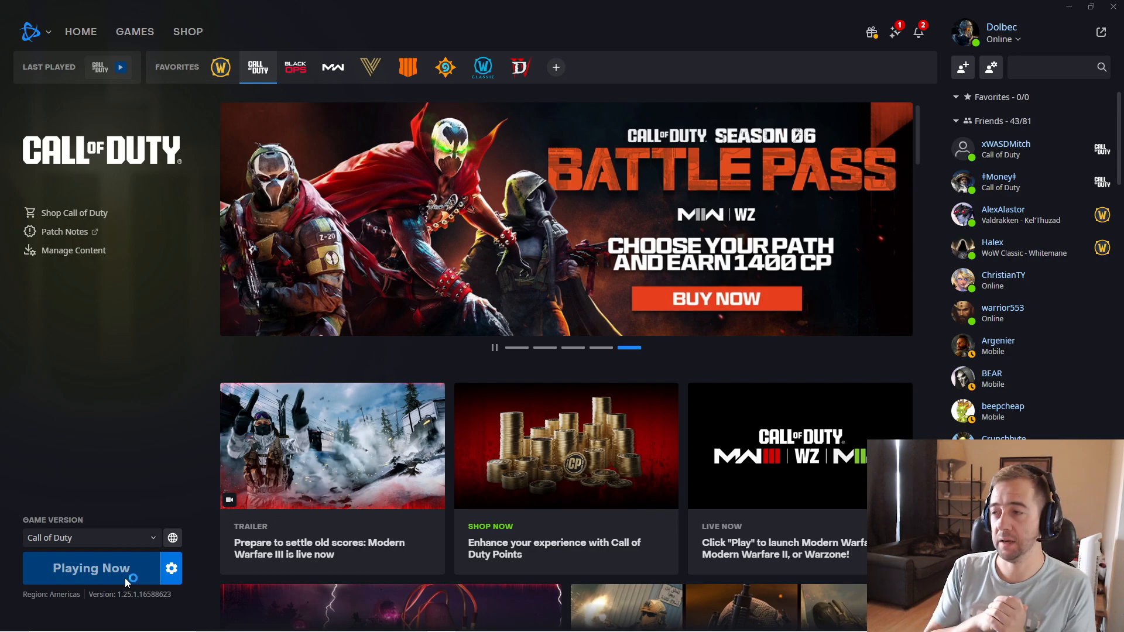
Step: Wait for Modern Warfare III's multiplayer main menu to load in English
click(92, 567)
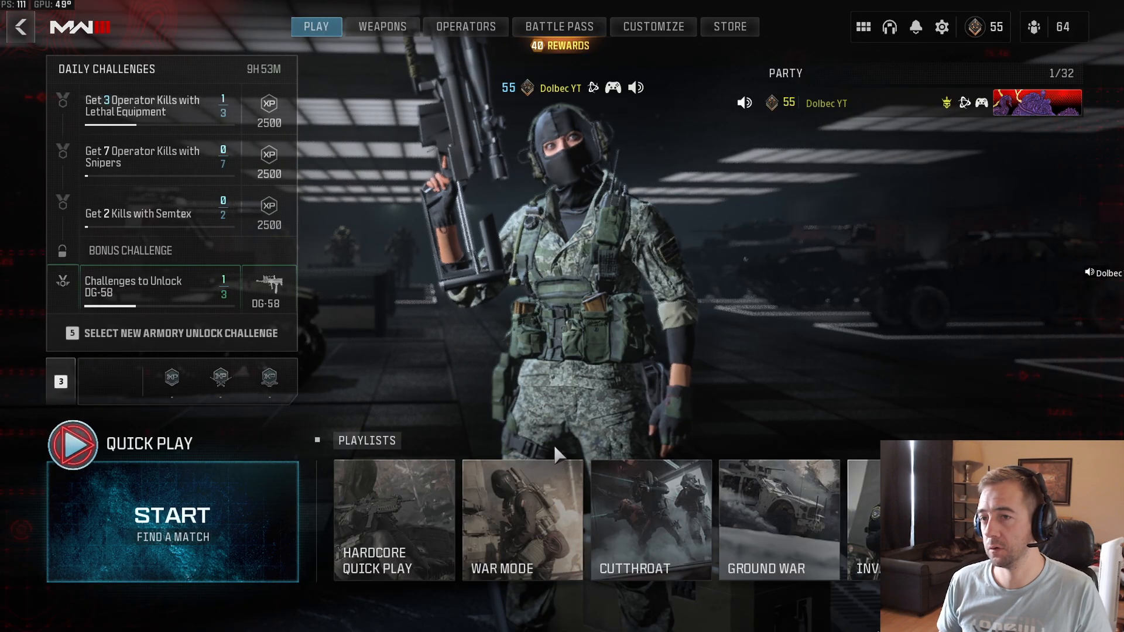
Step: Check the WEAPONS and OPERATORS sections of the menu appear in English
click(382, 27)
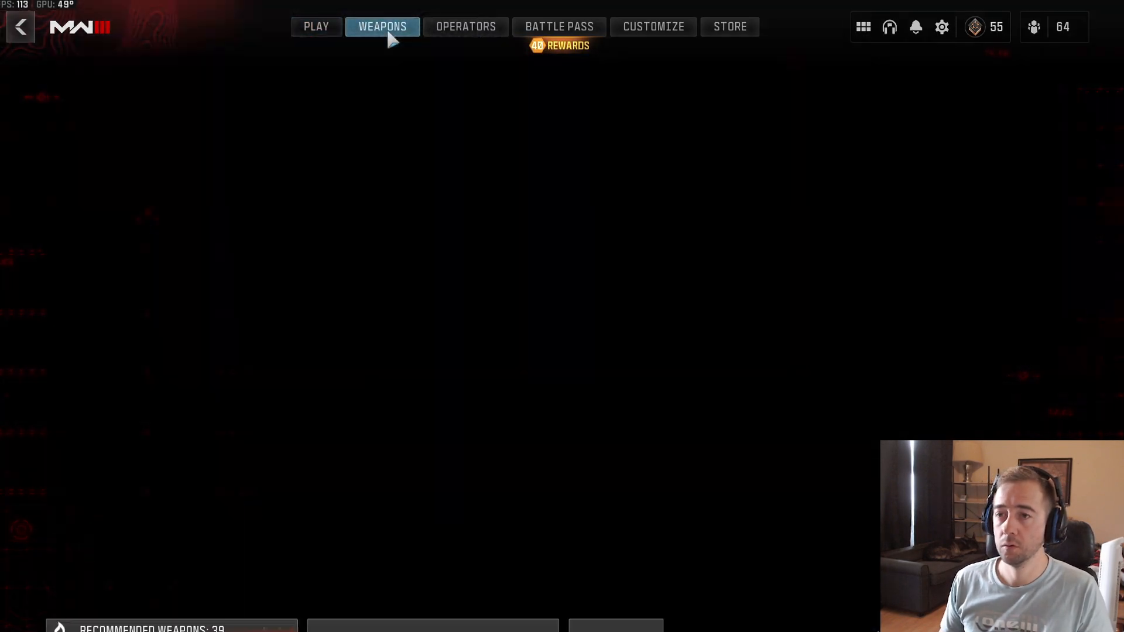
click(382, 26)
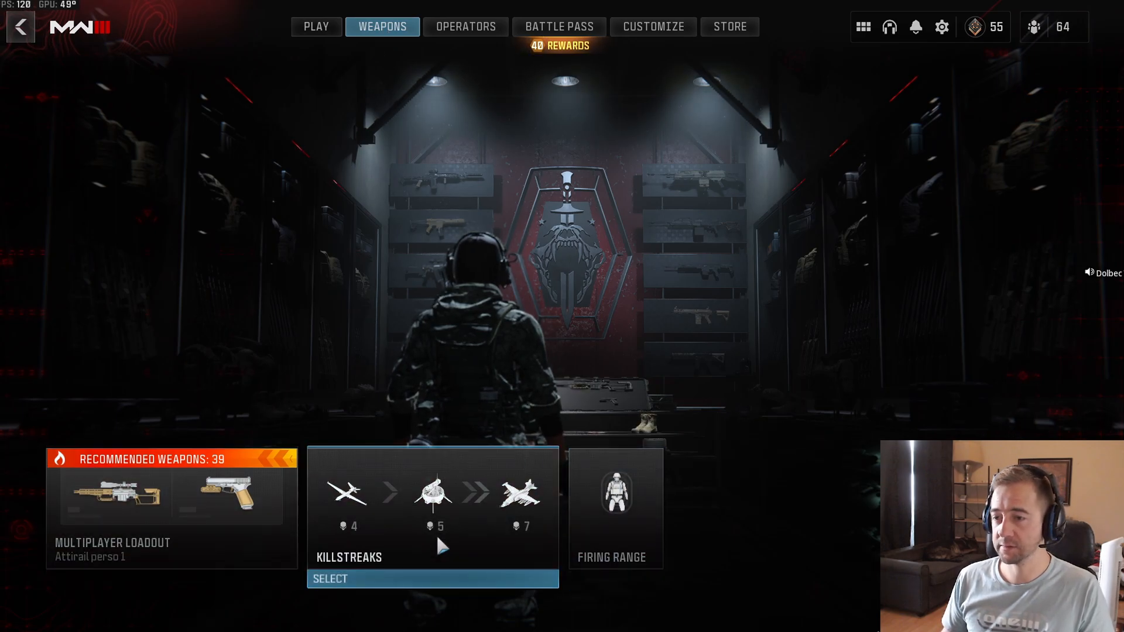
click(465, 26)
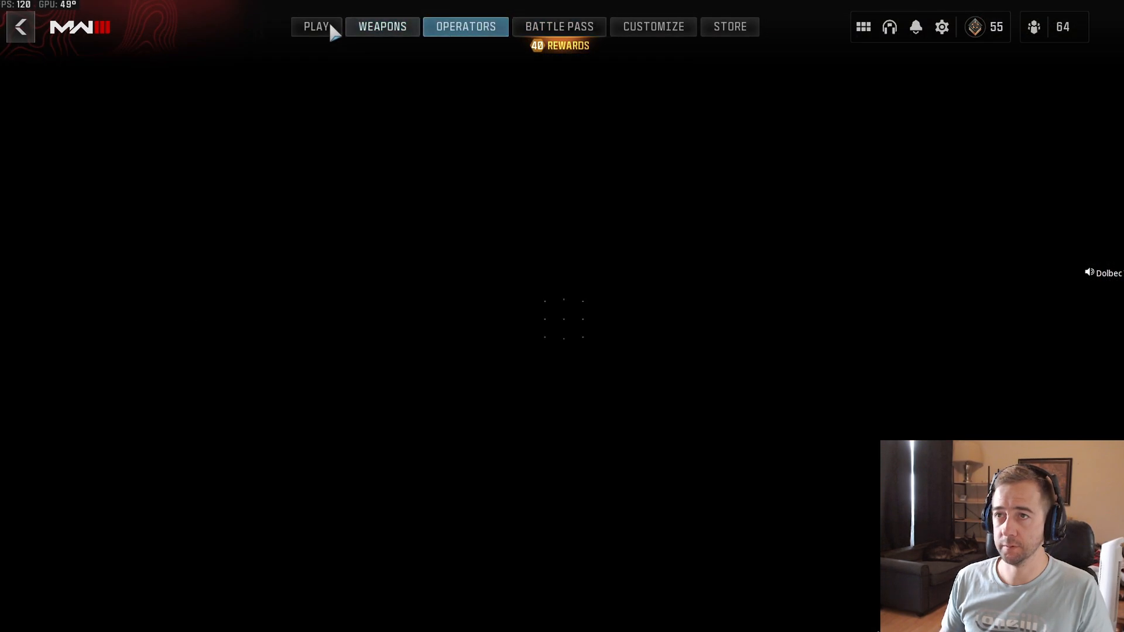